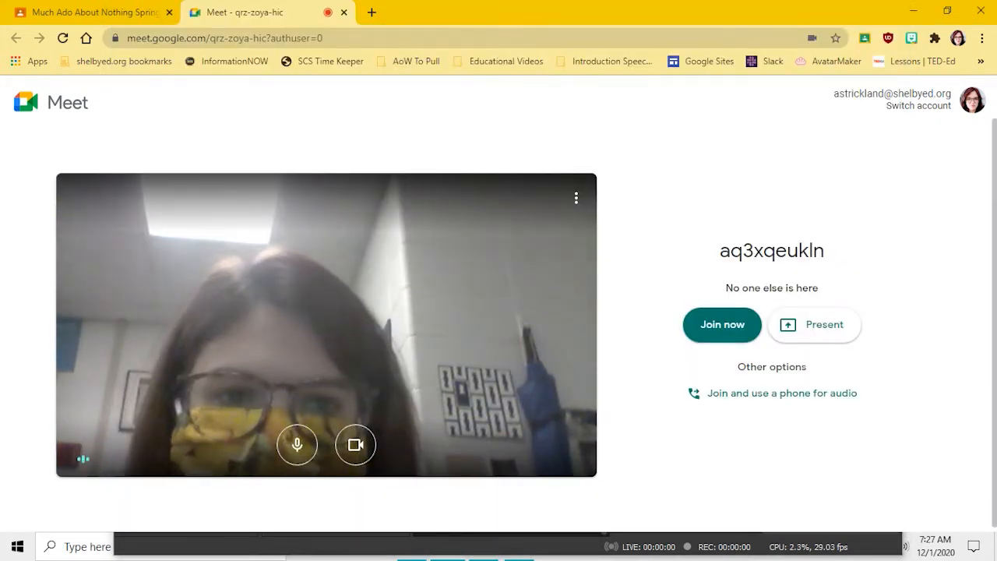
- Join the class Google Meet call and close the joining-information dialog
click(722, 324)
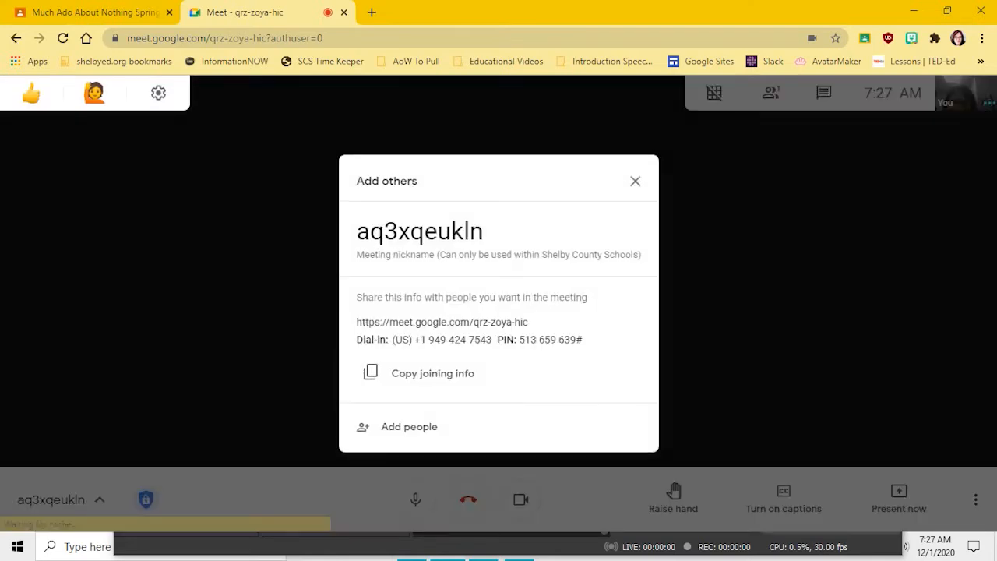
click(635, 181)
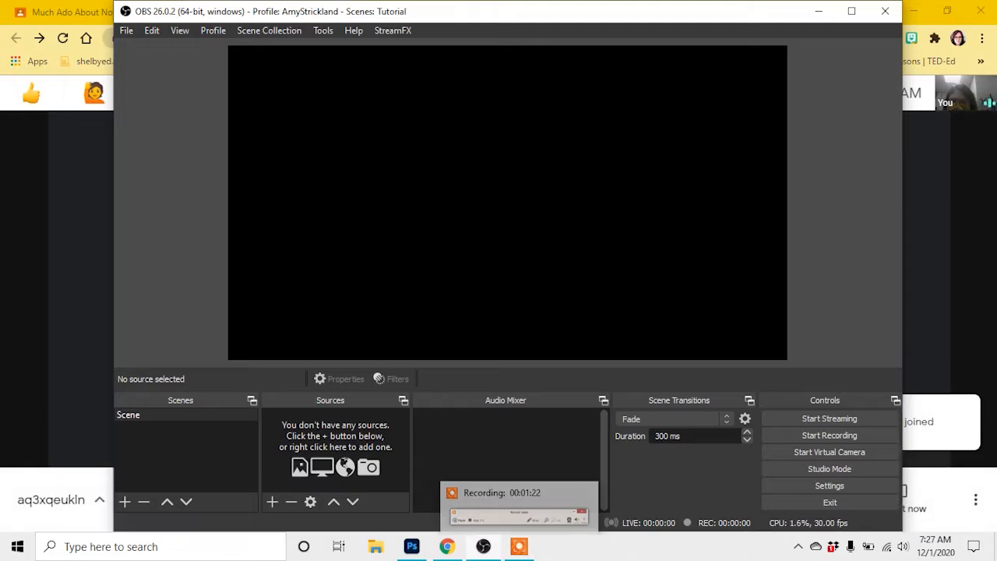
- Minimize OBS Studio to return to the Meet call with two students
click(446, 547)
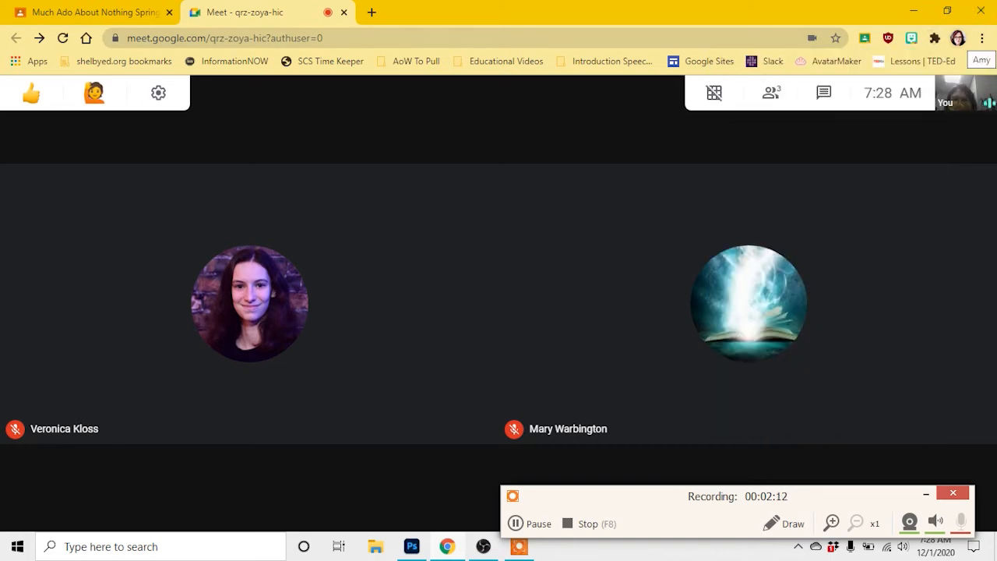
- Open Chrome's extensions list to reach Google Meet Grid View
click(959, 38)
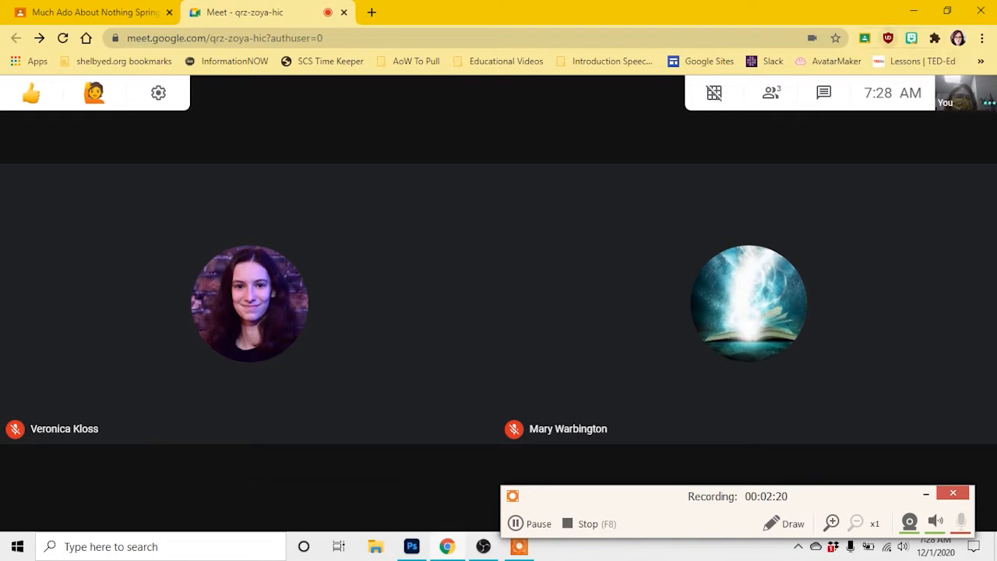
click(912, 37)
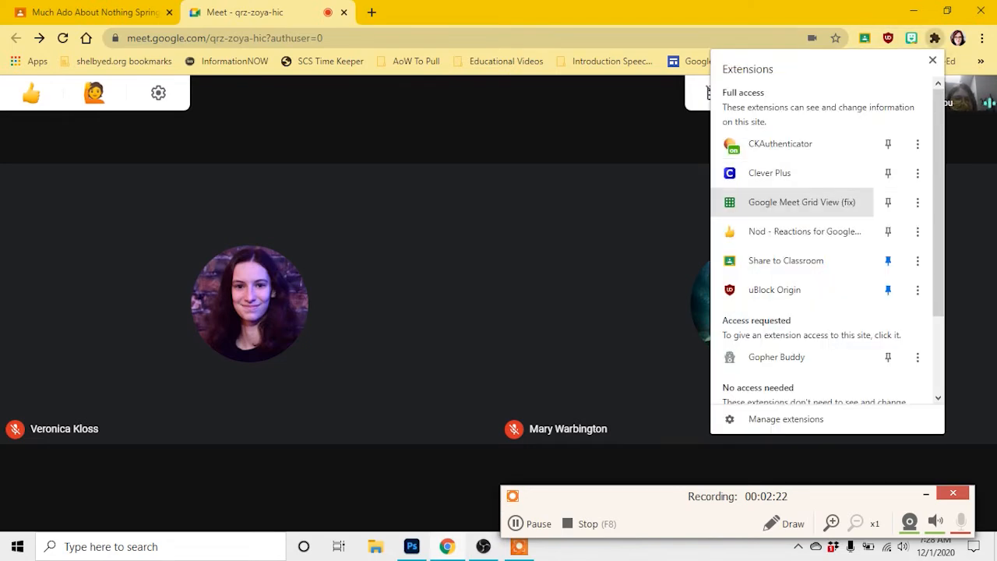
mouse_move(802, 202)
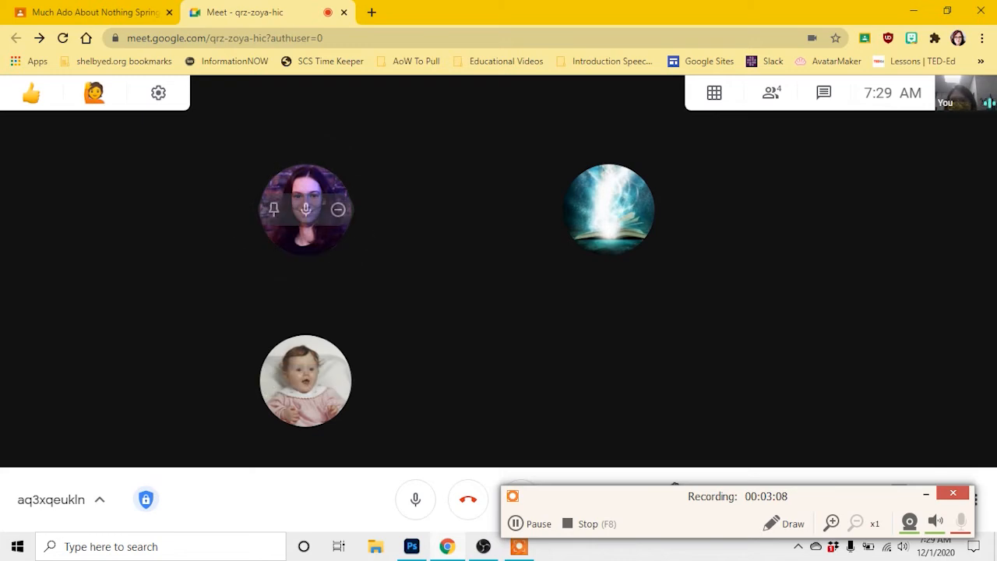
mouse_move(306, 209)
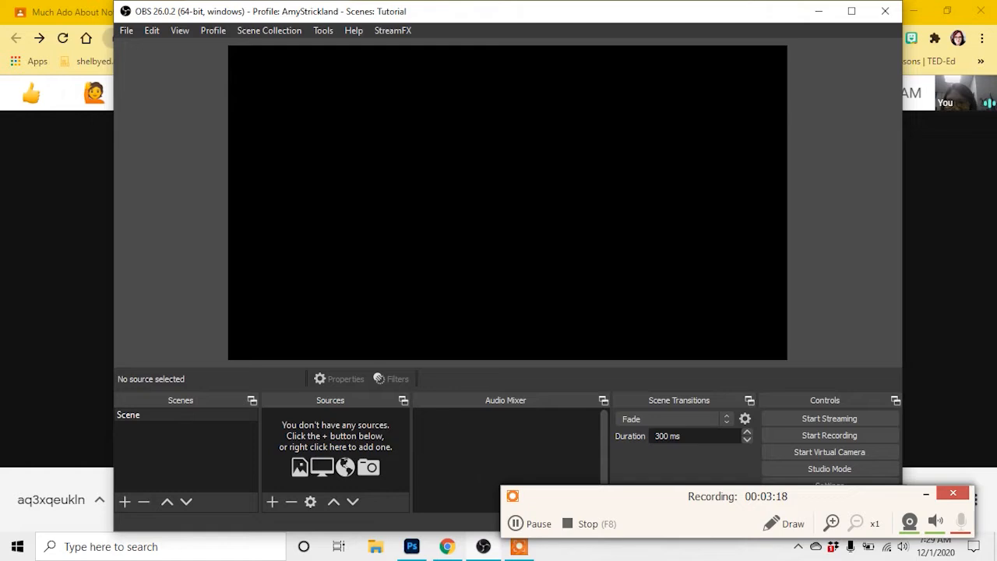
- Add a Window Capture source named Veronica showing the chrome.exe Meet window
click(184, 414)
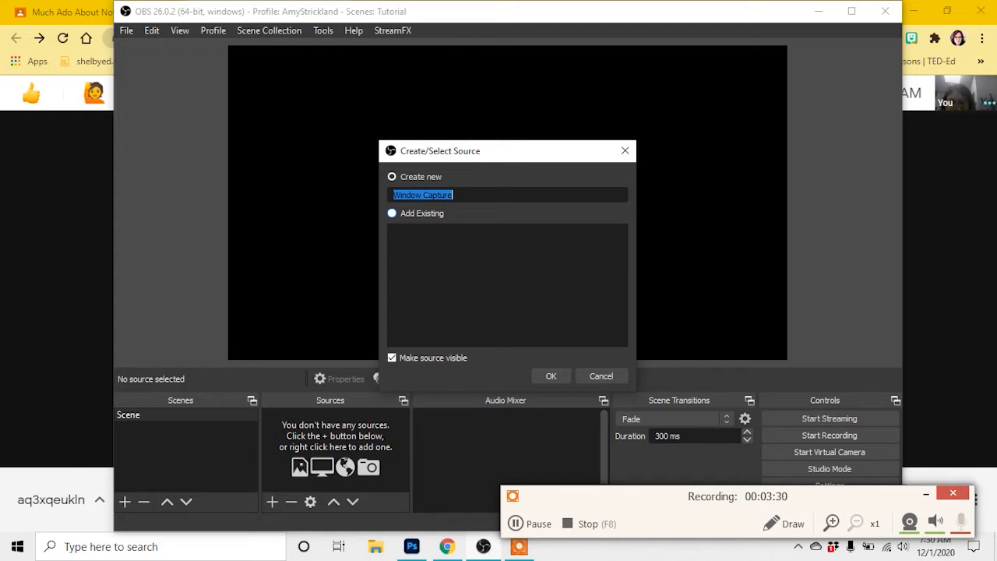
click(551, 376)
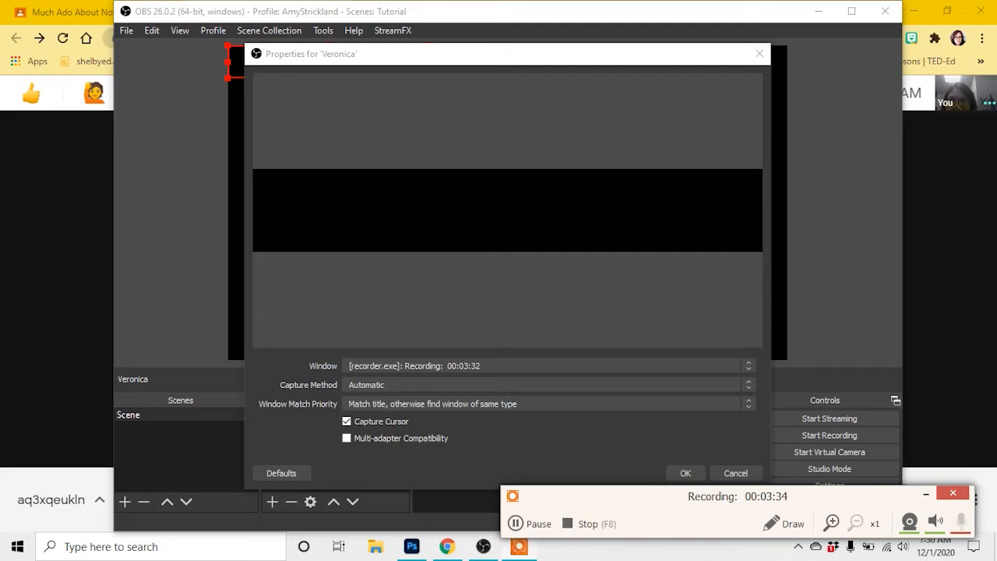
click(546, 365)
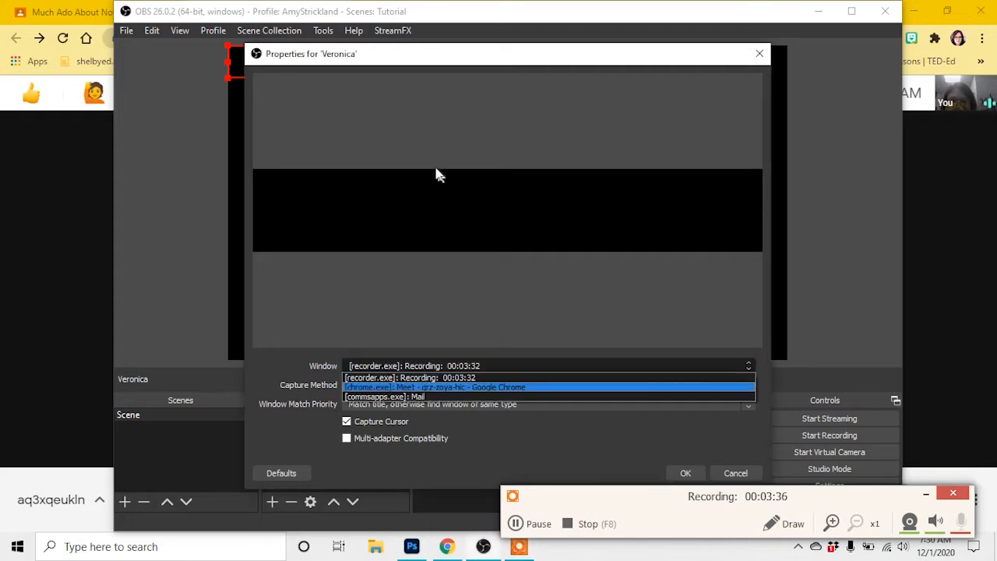
click(434, 387)
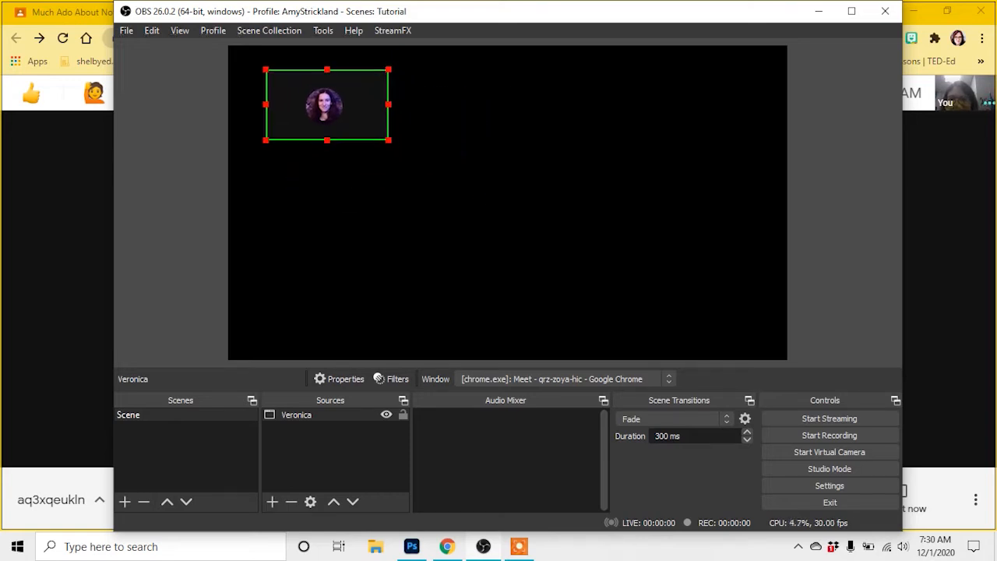
- Enlarge the Veronica capture and add a new scene named Scene 2
drag(389, 140, 513, 211)
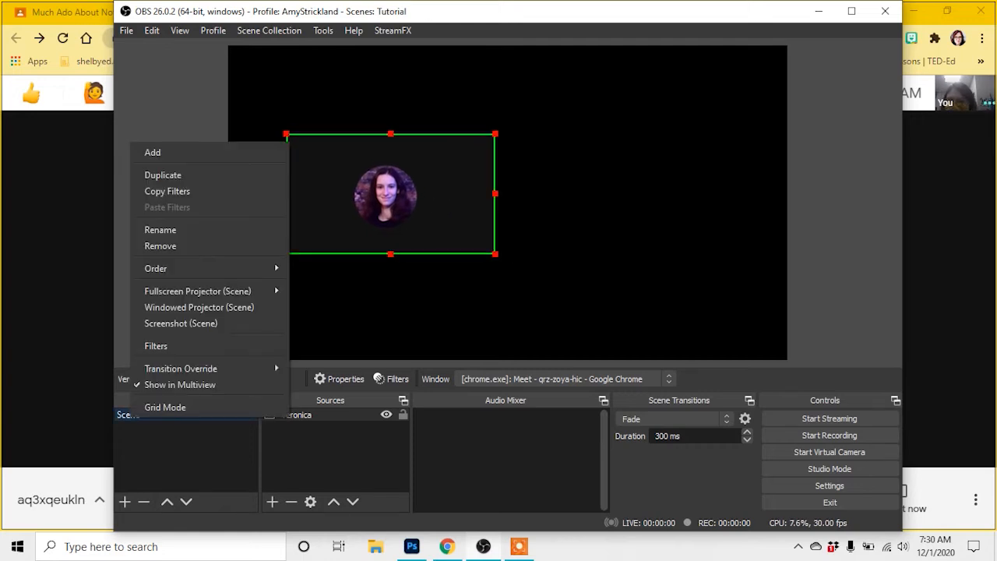
click(152, 152)
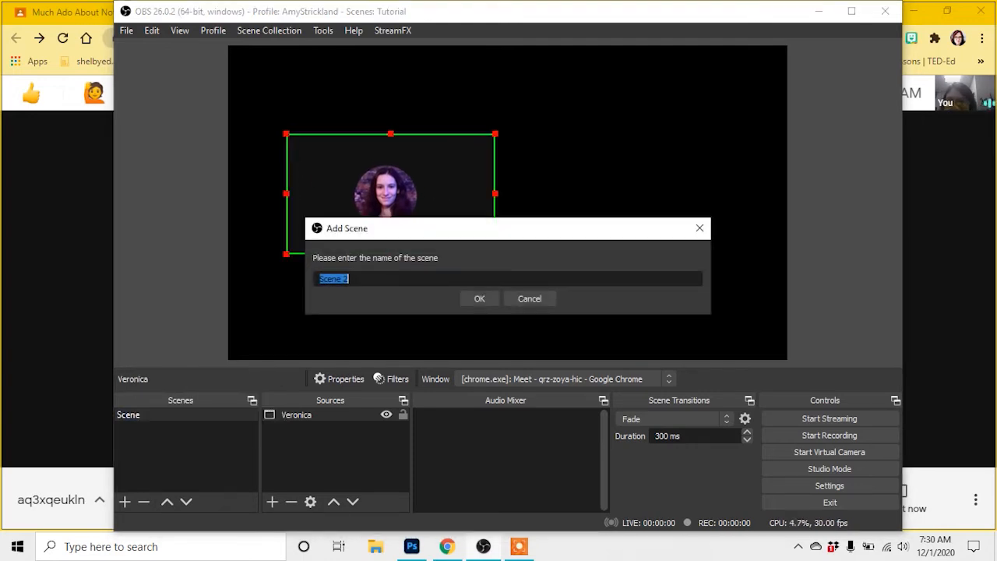
click(479, 298)
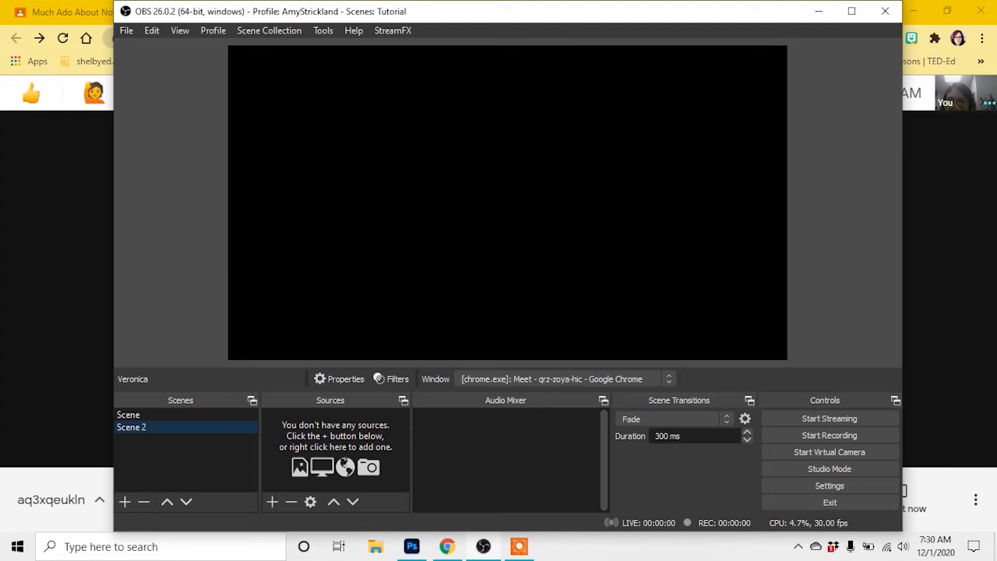
- Return to the original Scene and open the Veronica capture's filters
click(128, 414)
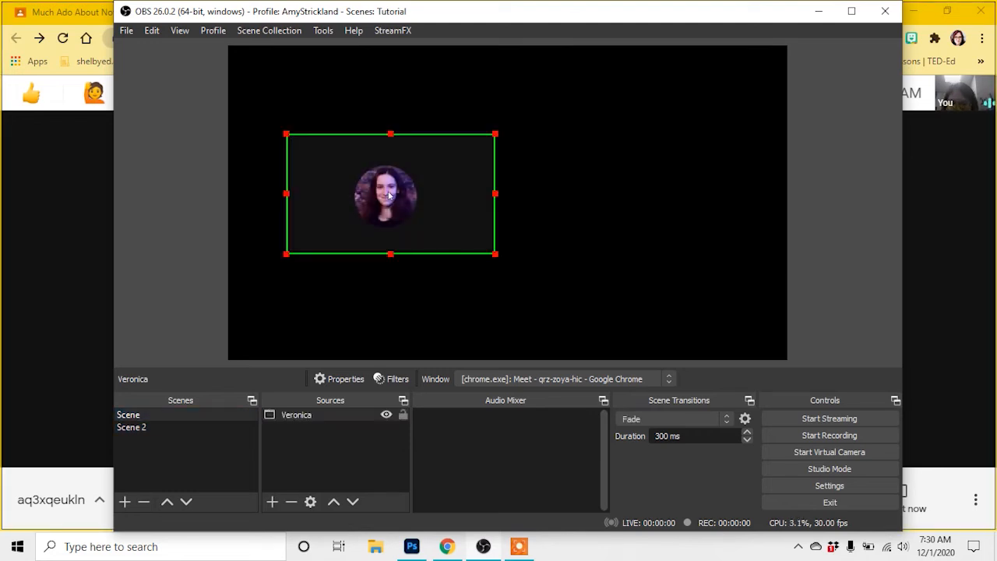
click(131, 427)
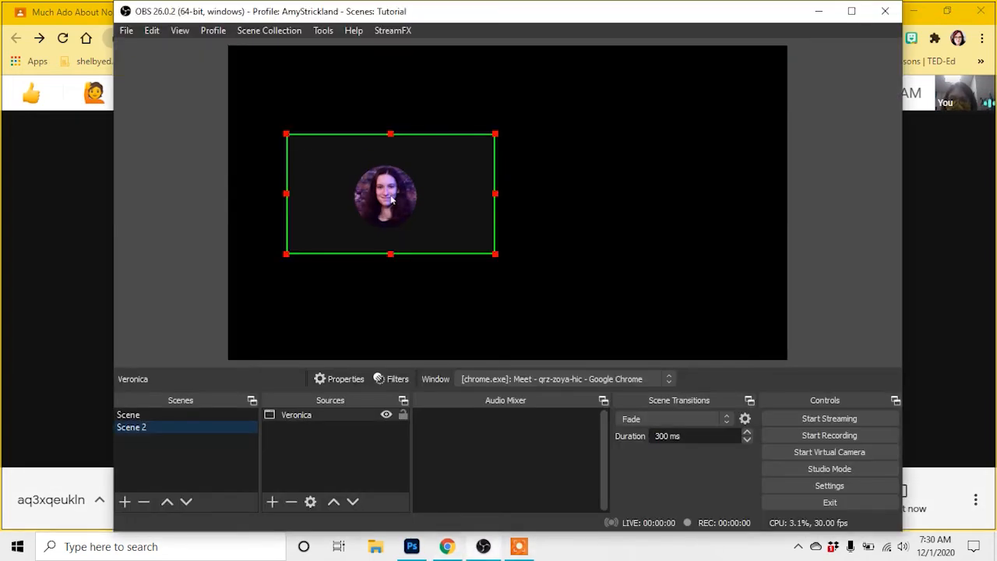
click(296, 415)
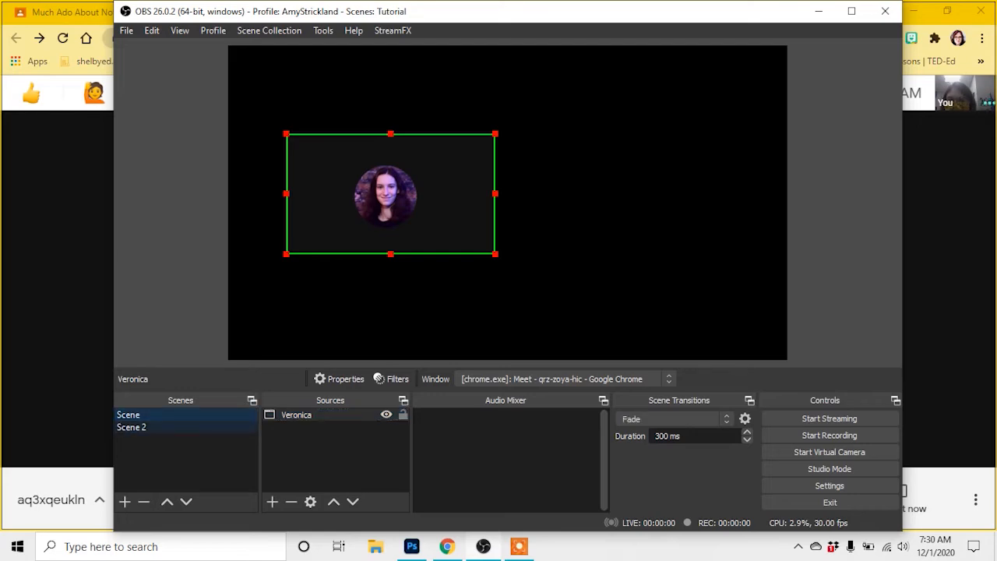
click(397, 379)
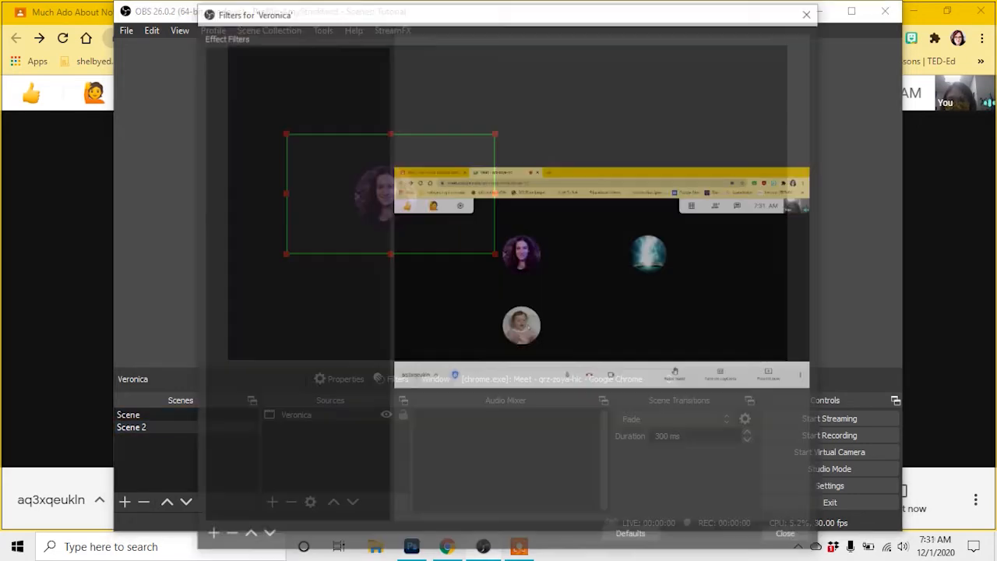
- Add a Color Correction filter with minimum saturation to turn Veronica's capture grayscale
click(209, 537)
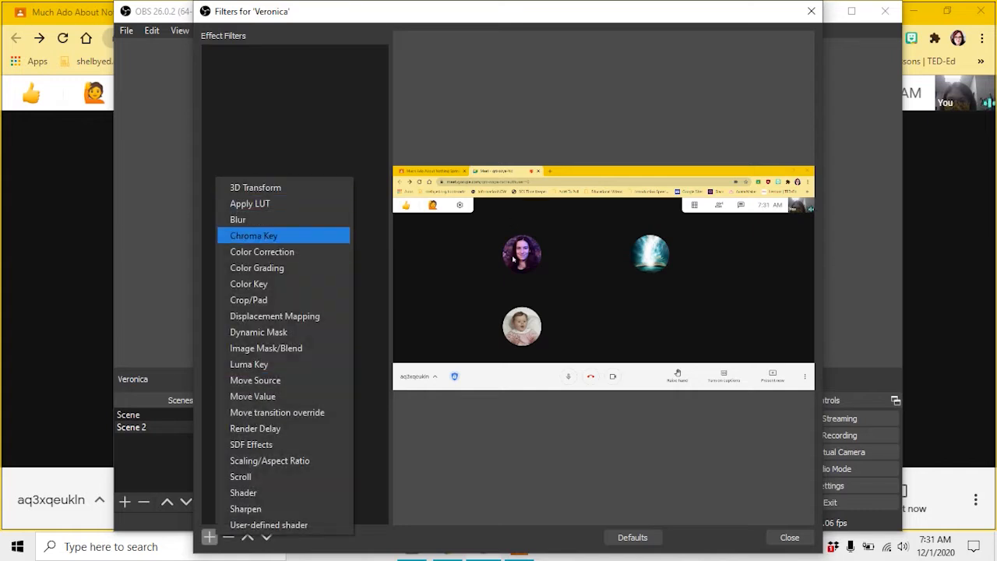
click(257, 268)
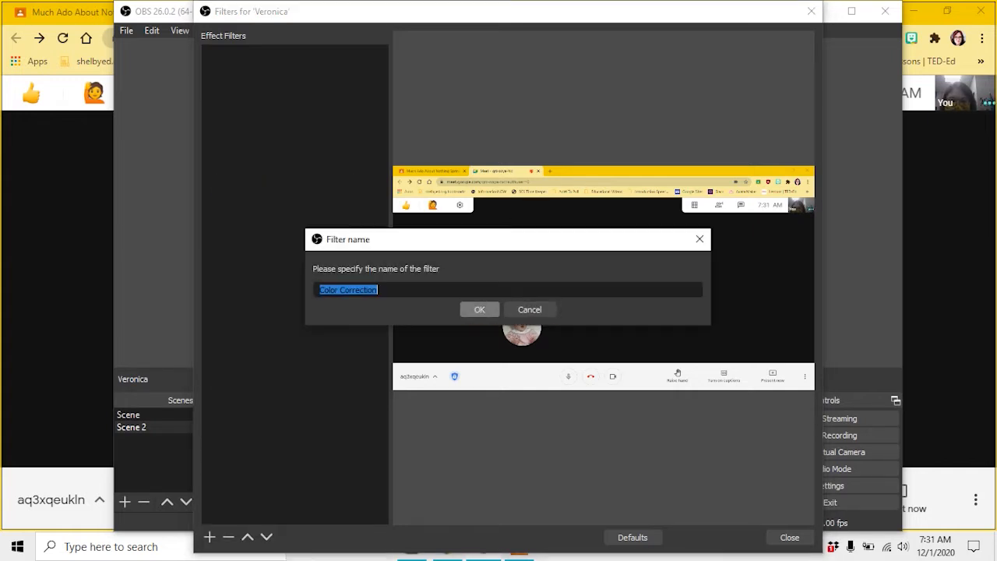
click(480, 310)
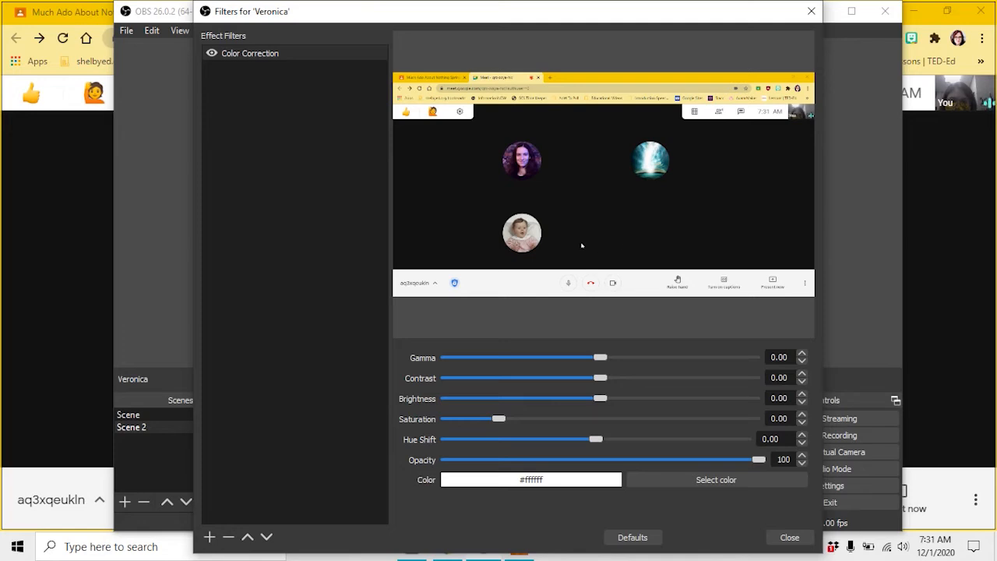
drag(499, 419, 488, 418)
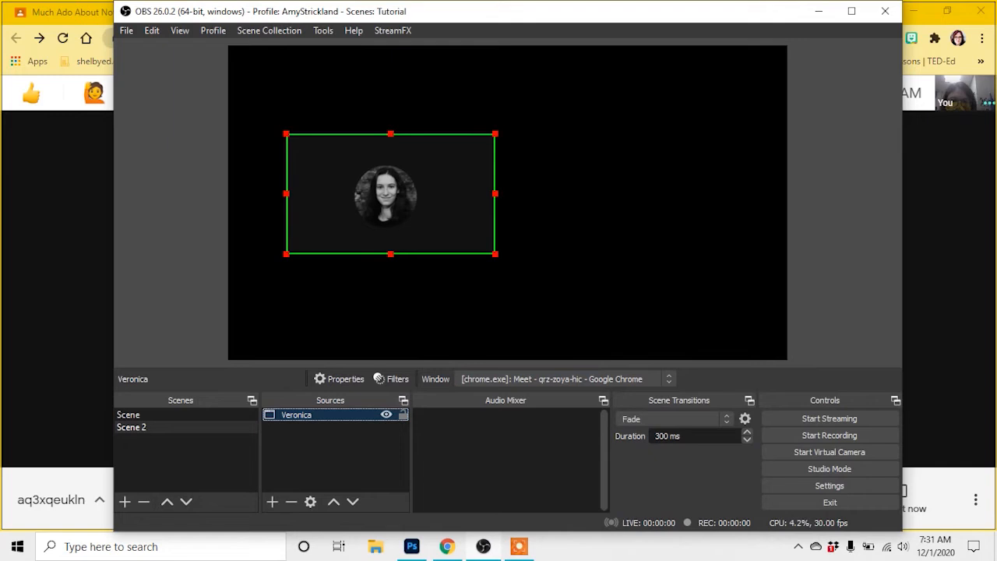
click(128, 414)
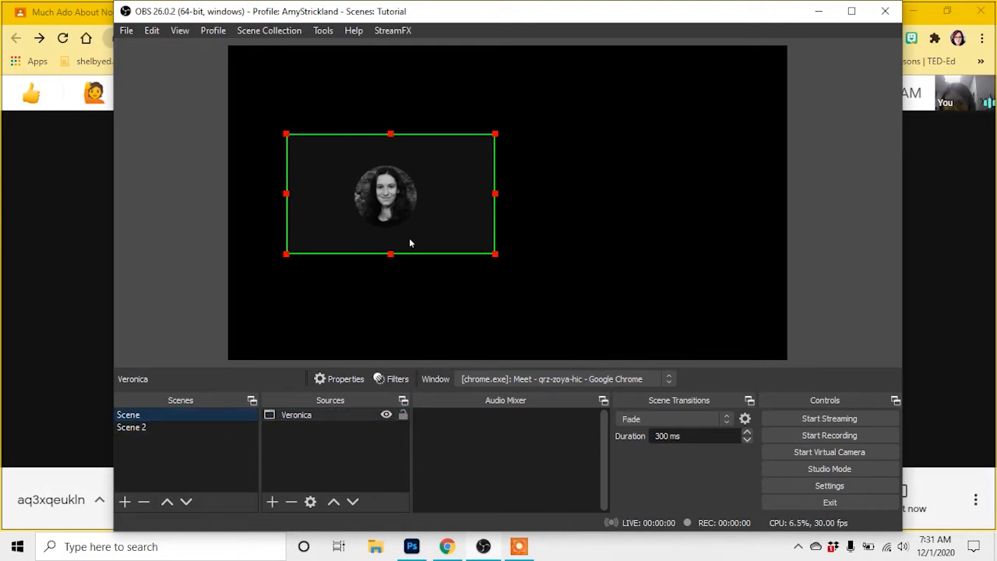
- Paste a duplicate of the Veronica capture into Scene 2
click(132, 427)
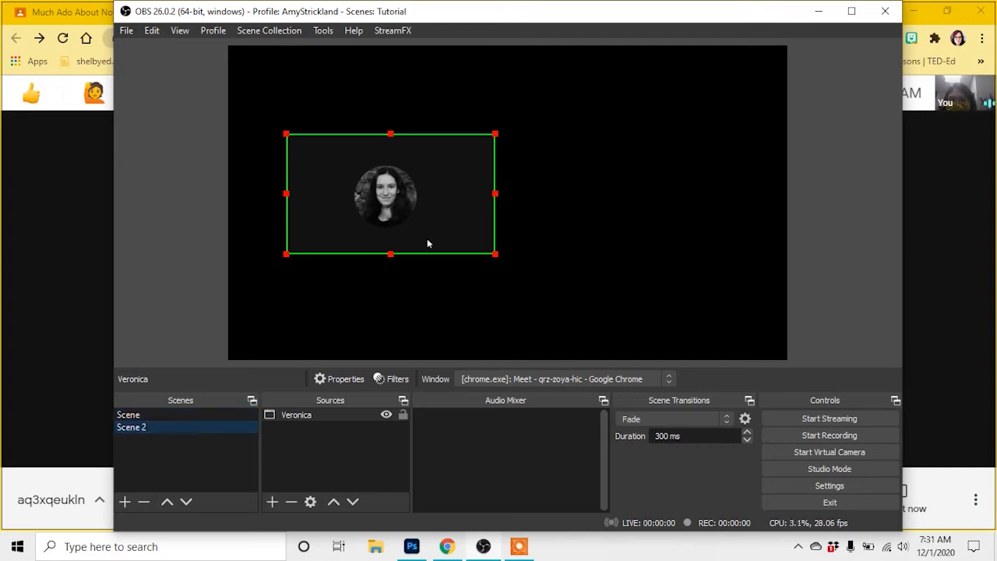
click(128, 415)
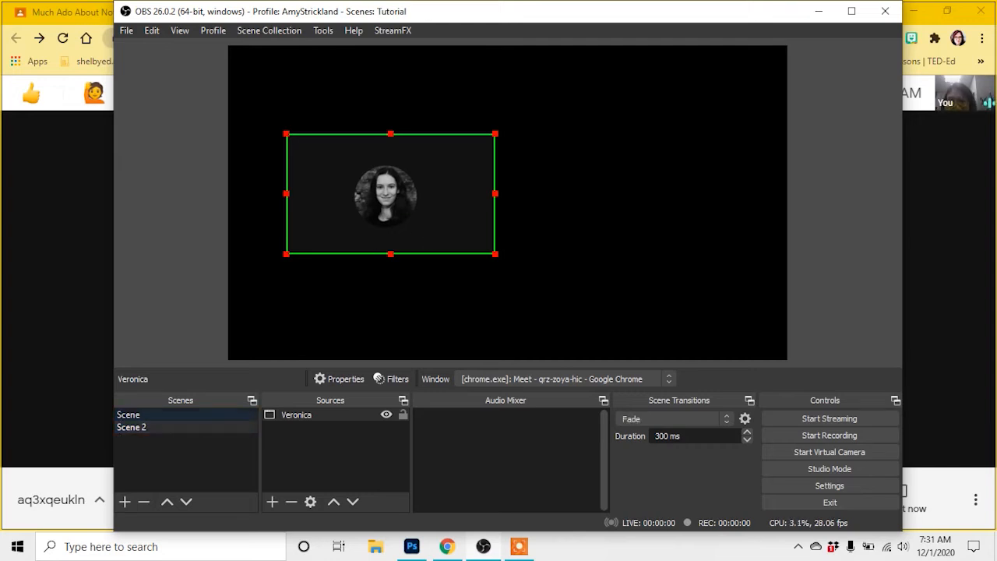
click(128, 415)
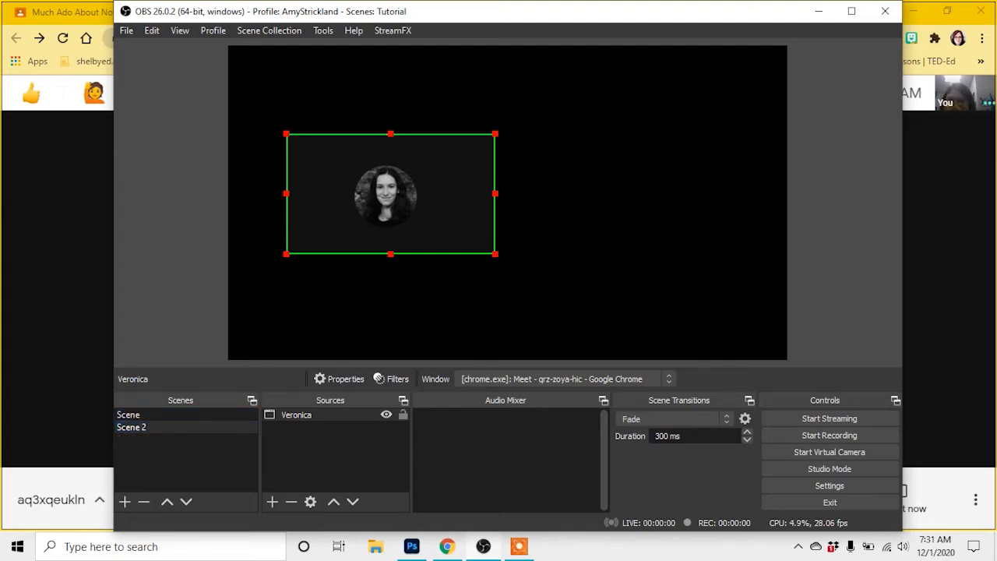
right_click(390, 193)
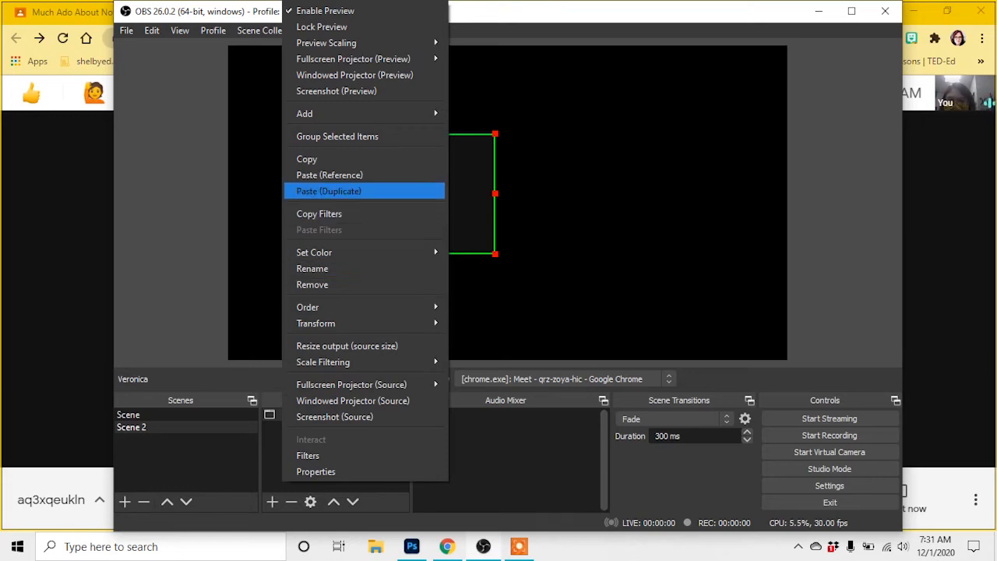
click(329, 191)
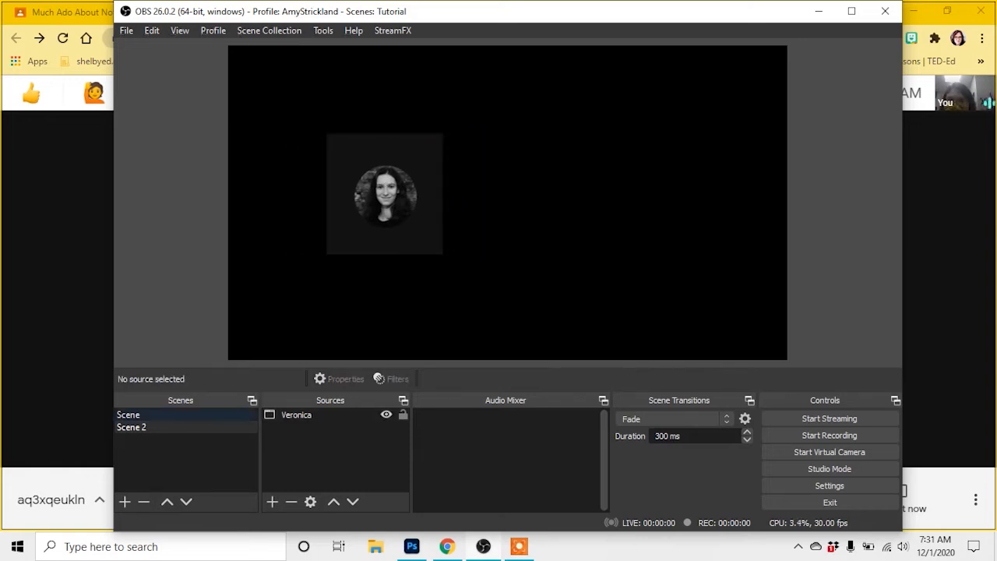
click(131, 427)
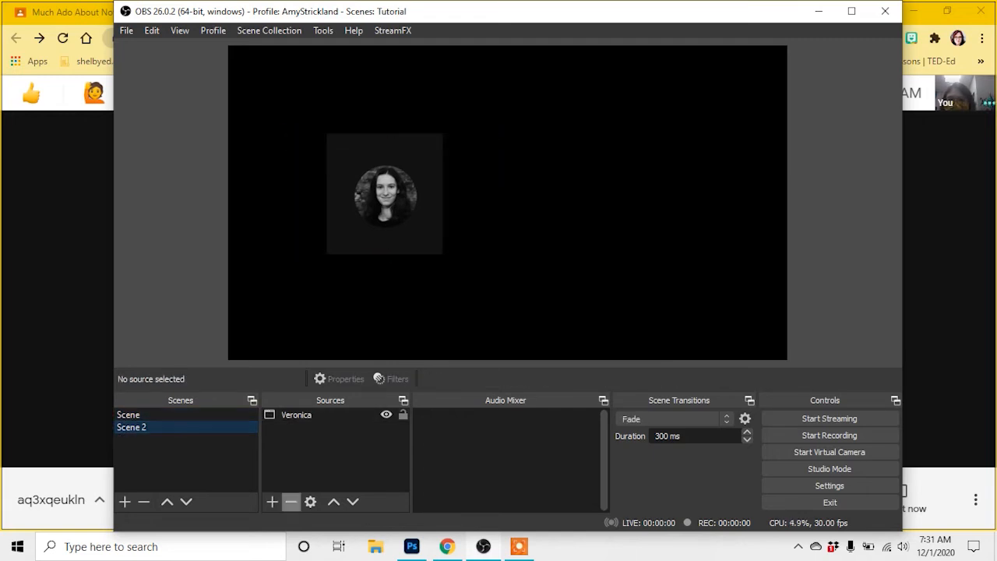
click(272, 501)
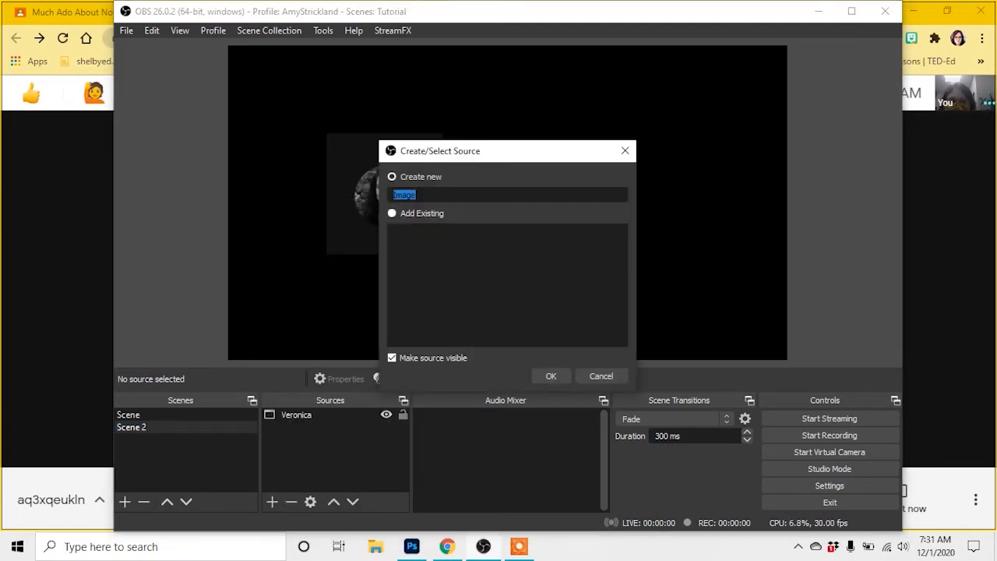
- Add the Desktop SleeveMuchAdo image to Scene 2 and move it behind Veronica
click(551, 376)
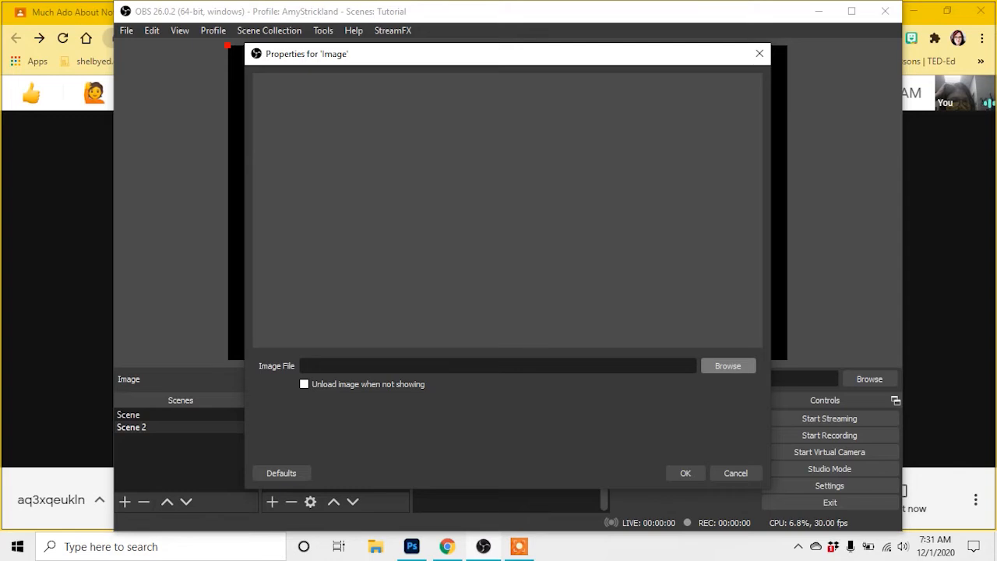
click(728, 365)
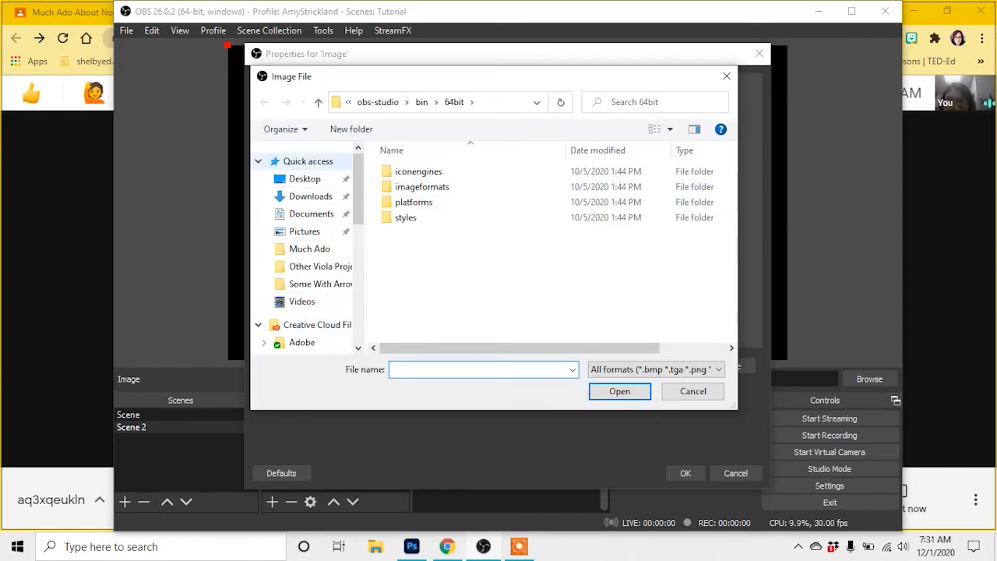
click(305, 178)
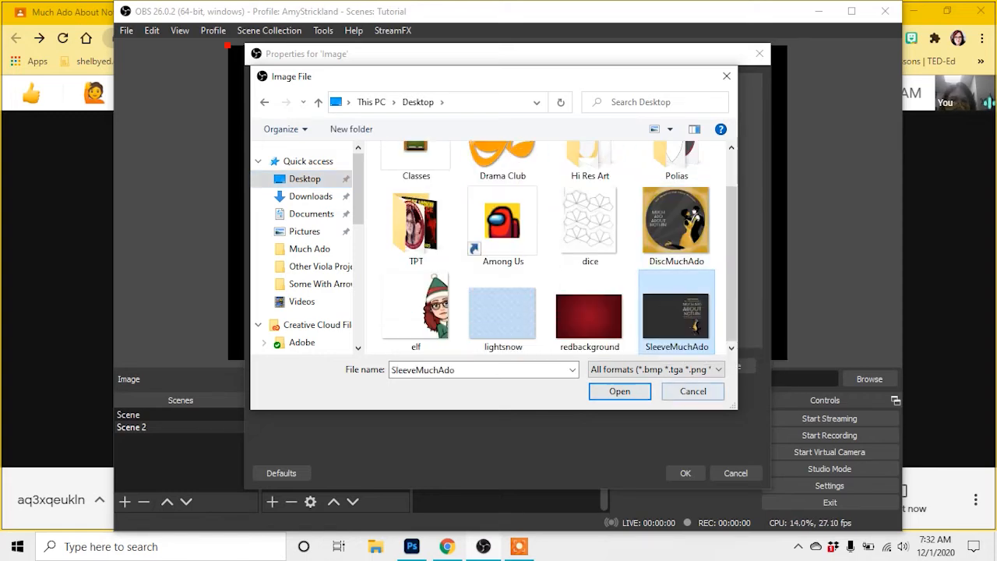
click(619, 391)
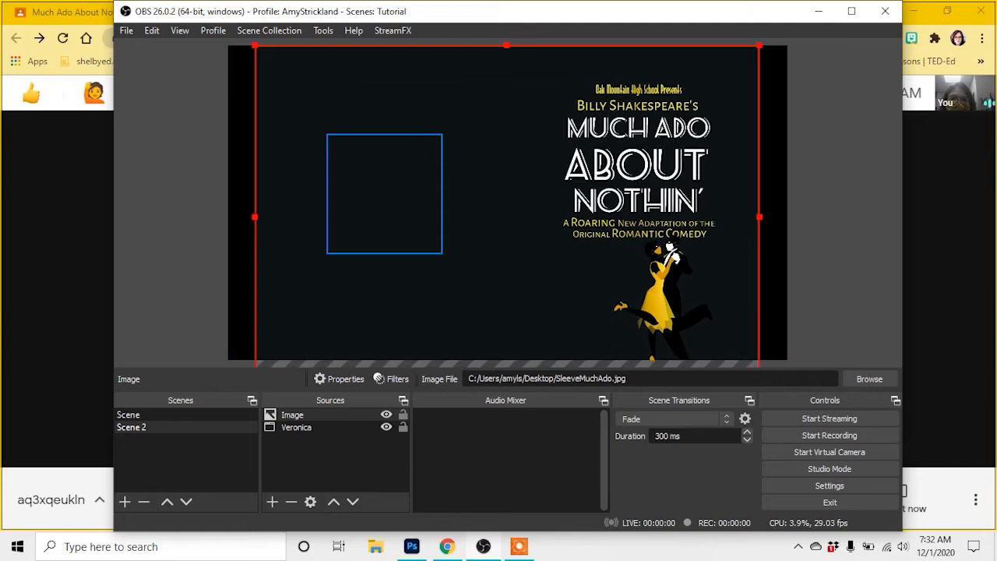
click(297, 427)
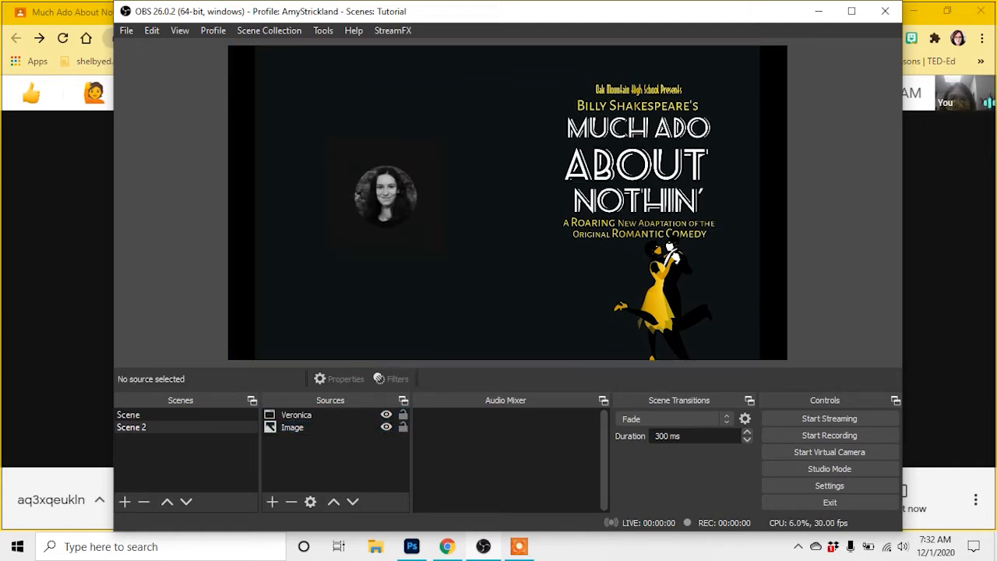
click(124, 501)
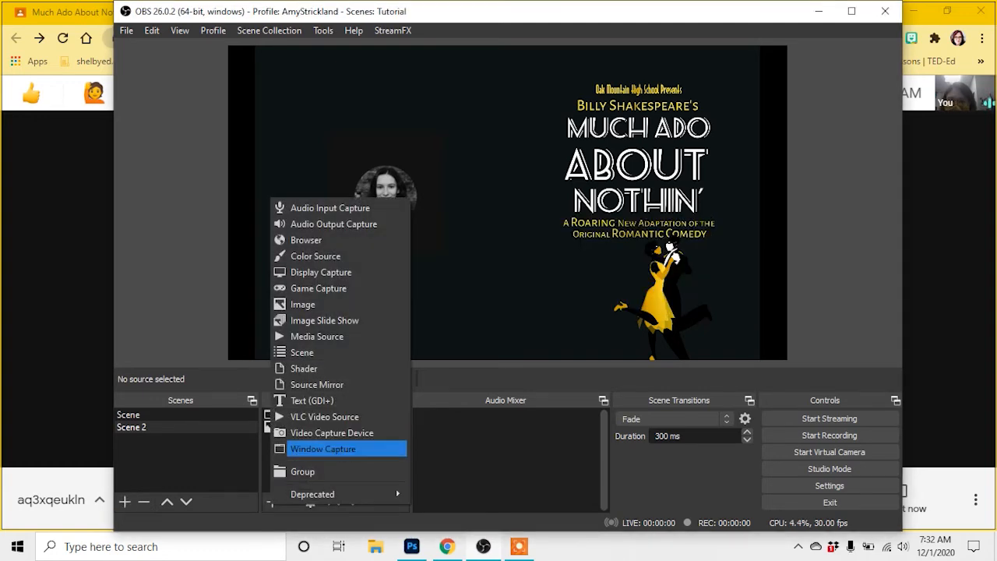
- Add a Window Capture named Emily of the Meet window, cropped to one student tile
click(322, 448)
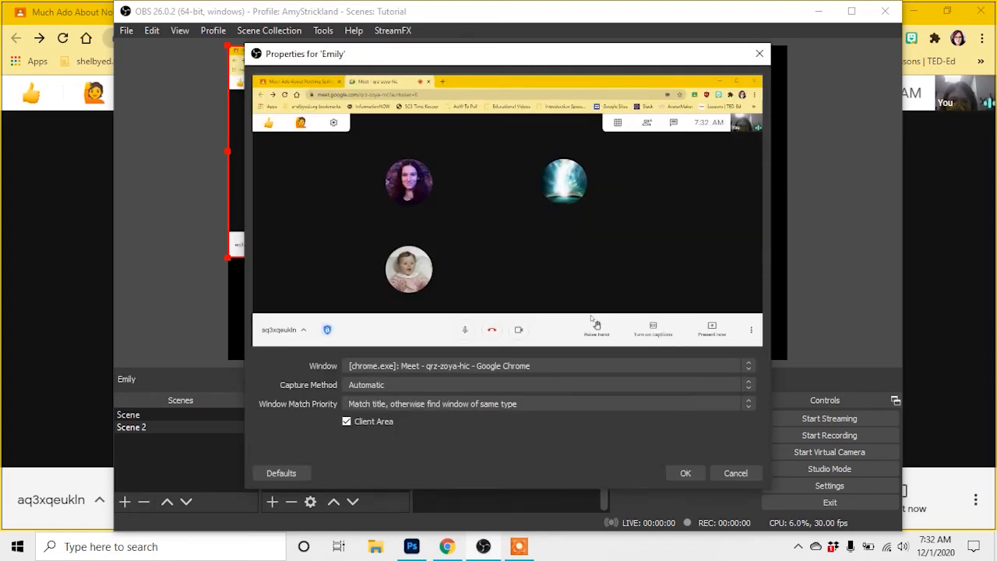
click(684, 473)
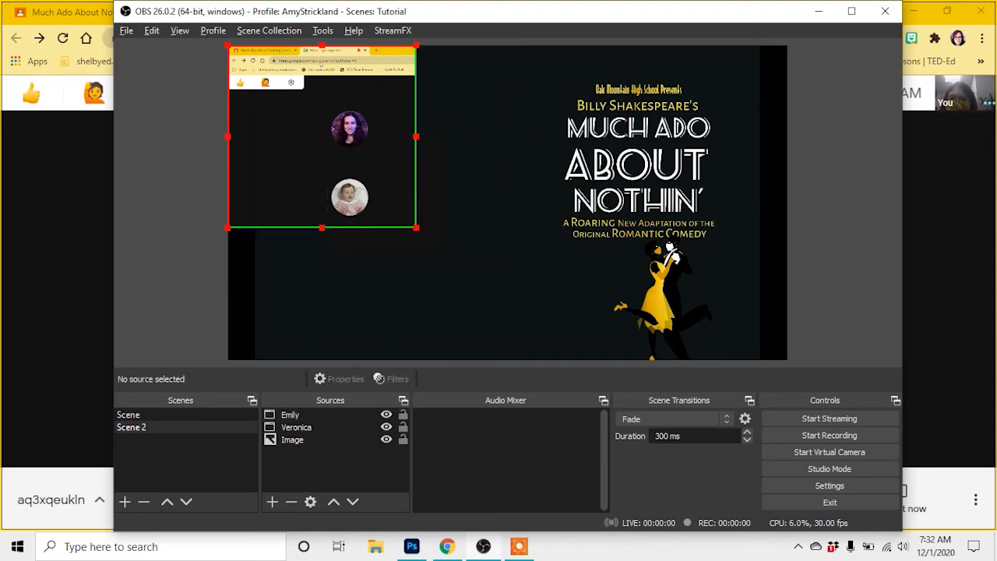
click(289, 414)
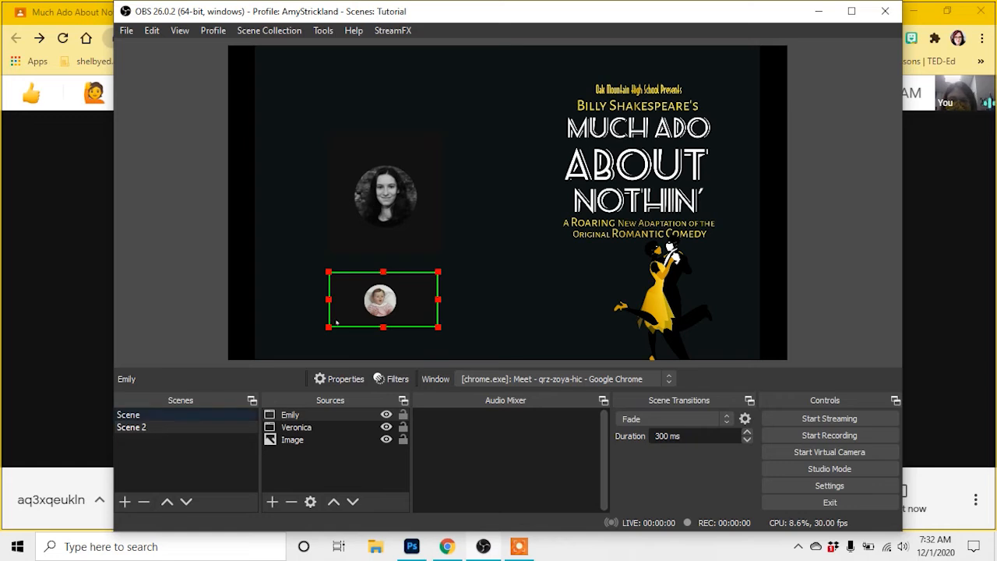
click(131, 427)
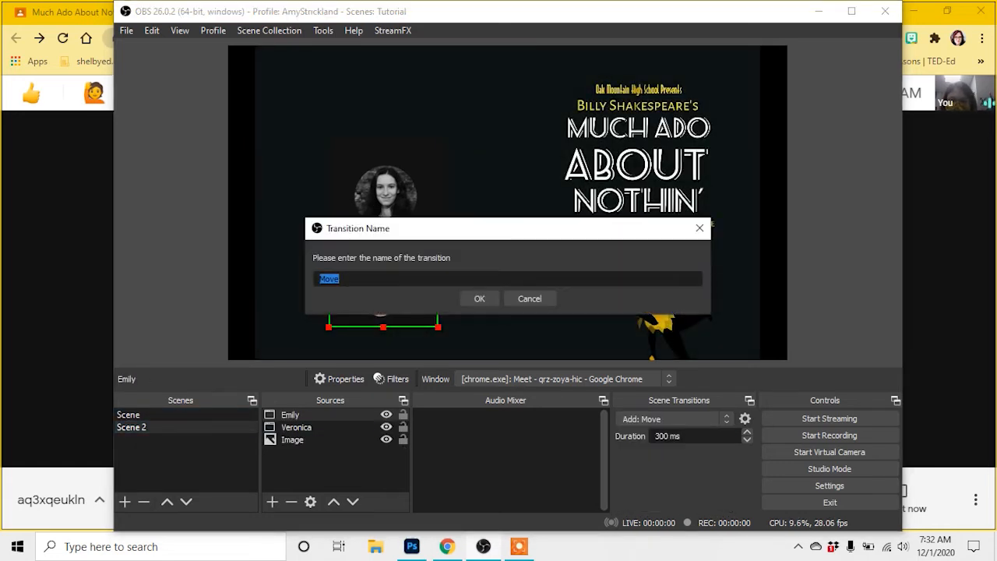
- Create a Move transition and switch between Scene 2 and Scene to preview it
click(479, 299)
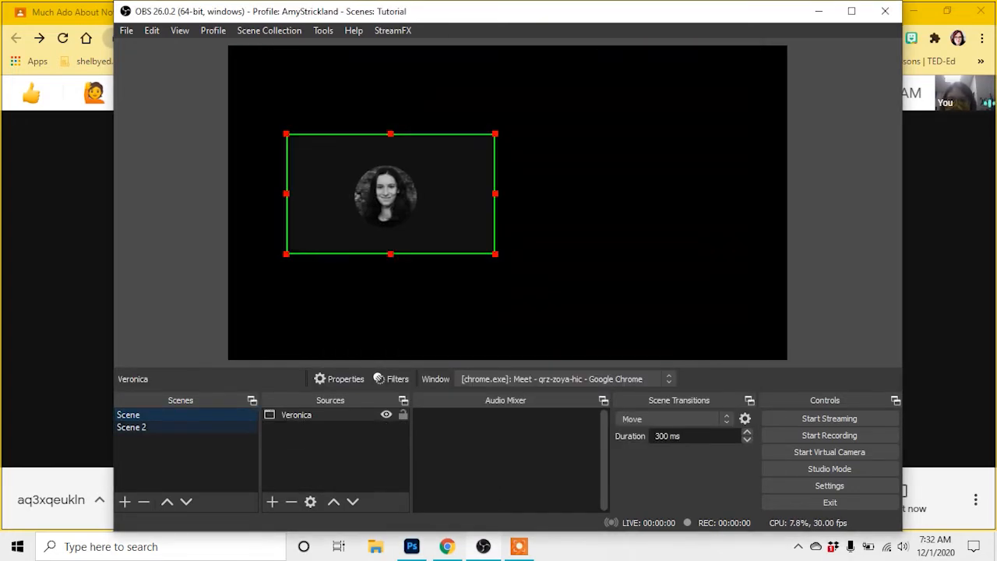
click(132, 427)
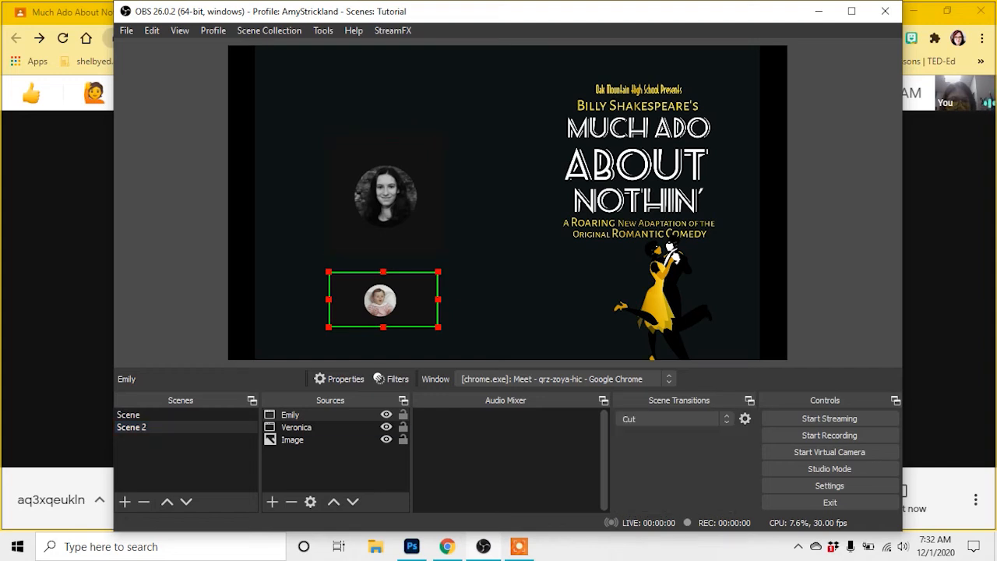
click(128, 414)
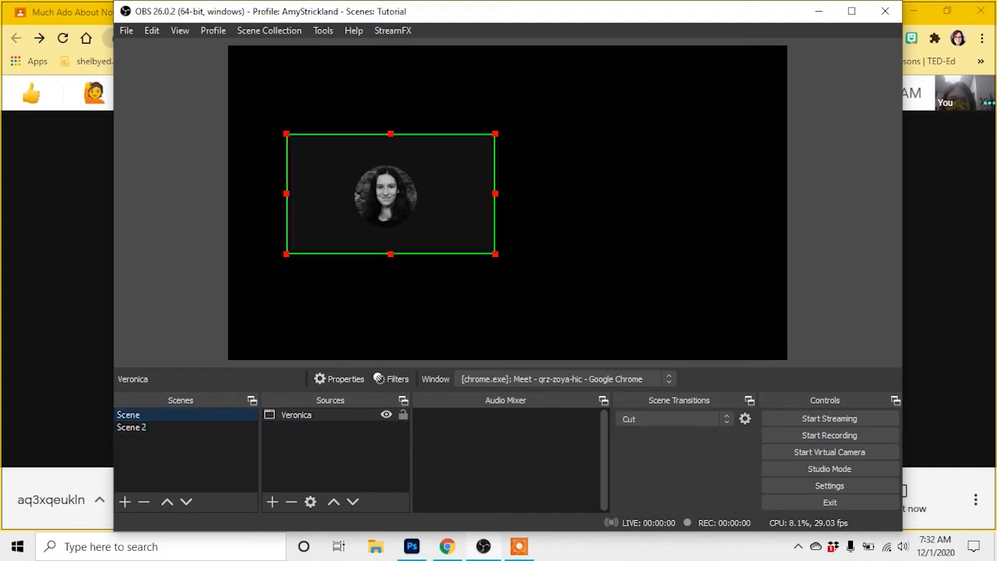
click(268, 31)
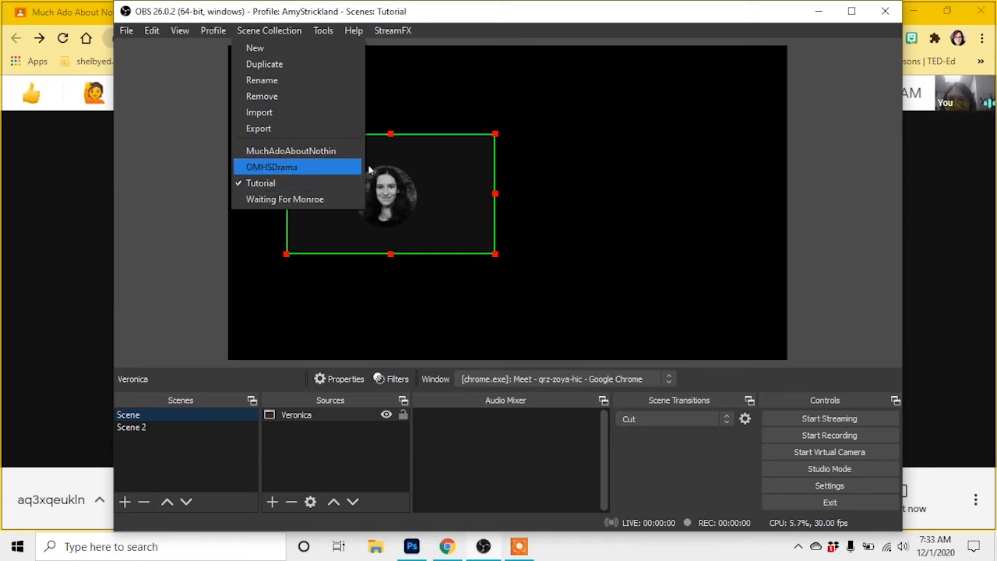
mouse_move(284, 198)
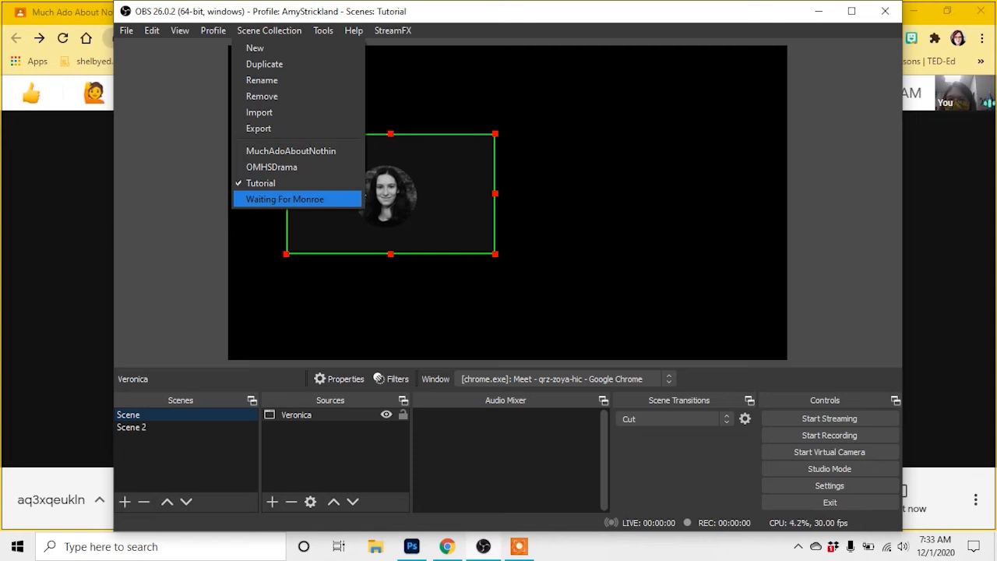
mouse_move(291, 151)
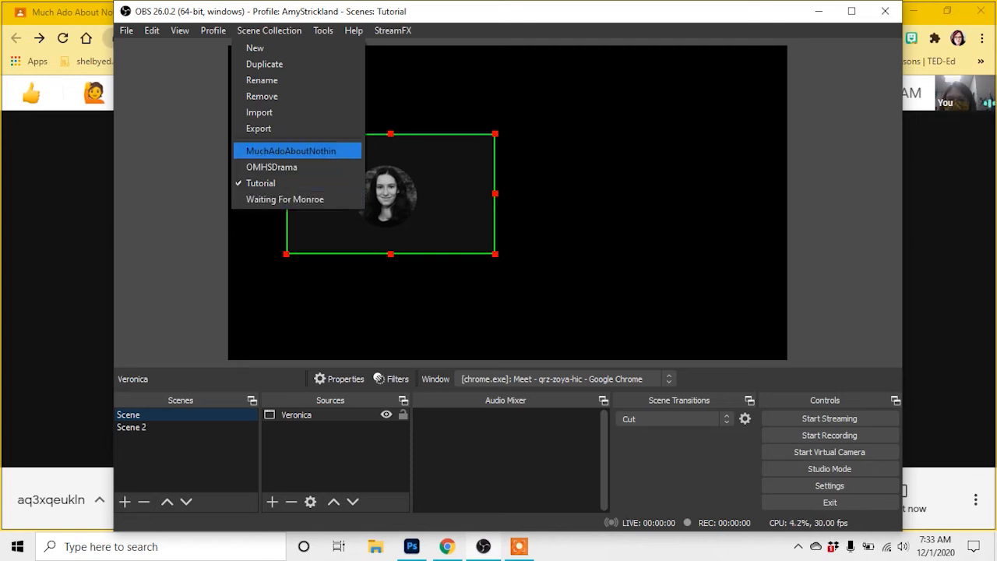
mouse_move(261, 183)
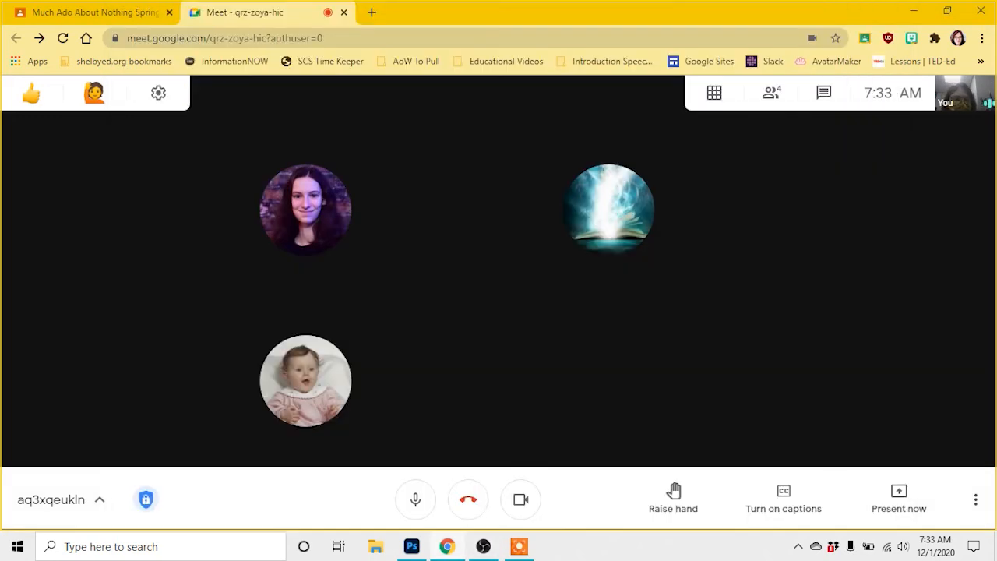
- Bring OBS to the front and start its Virtual Camera output
click(975, 499)
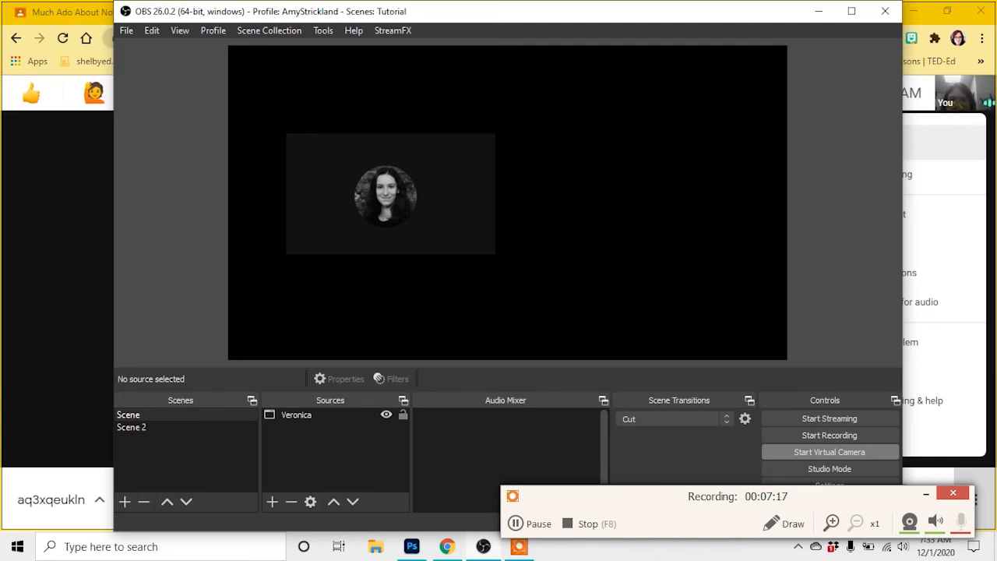
click(830, 452)
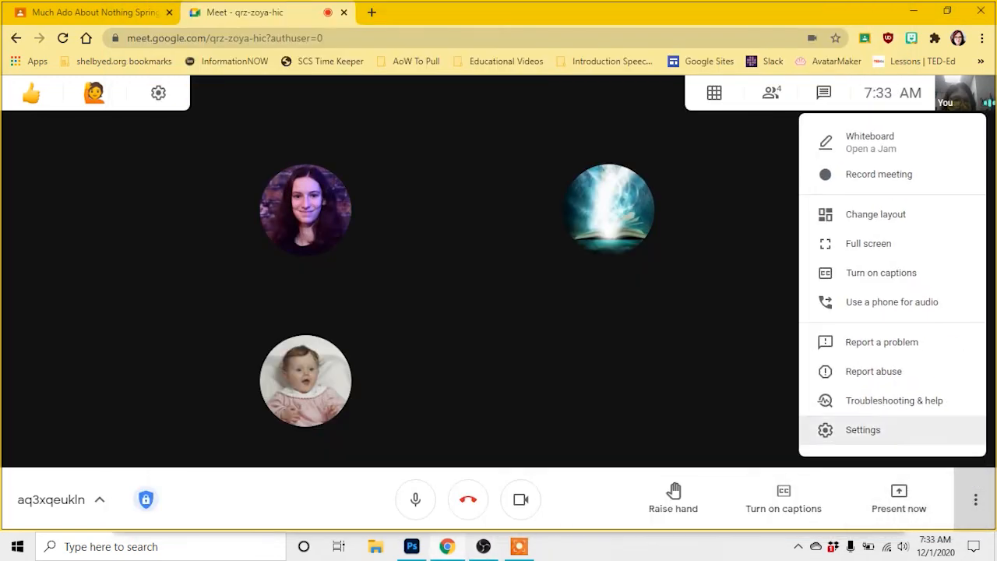
- In Meet's video settings, try OBS Virtual Camera, revert to HP Webcam, then select OBS Scene 2
click(863, 429)
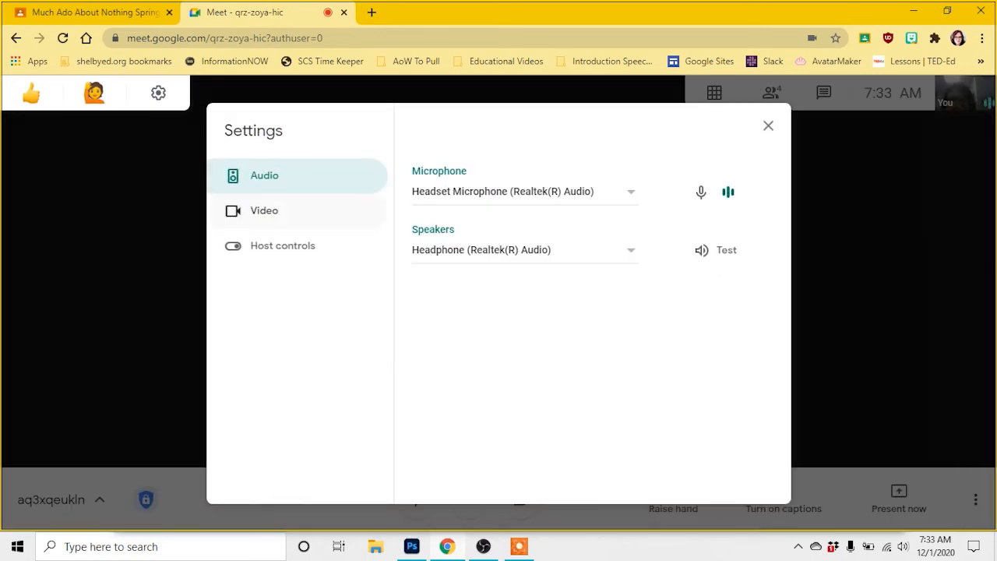
click(264, 210)
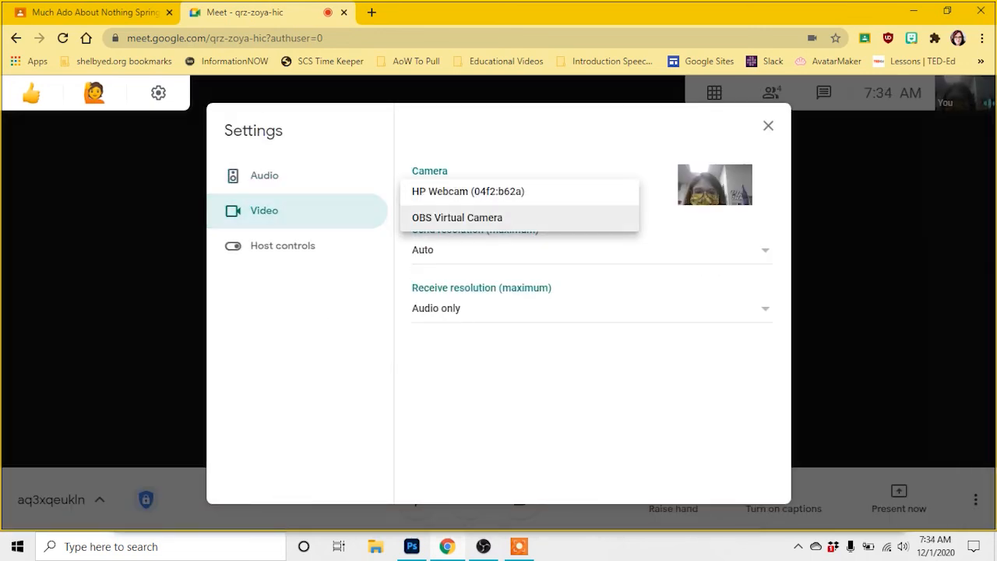
click(456, 217)
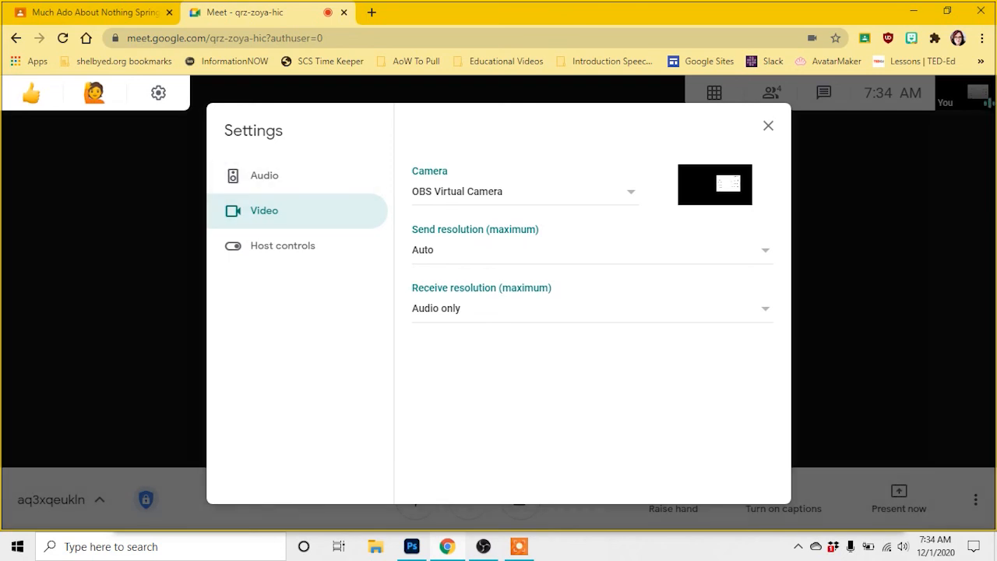
click(524, 191)
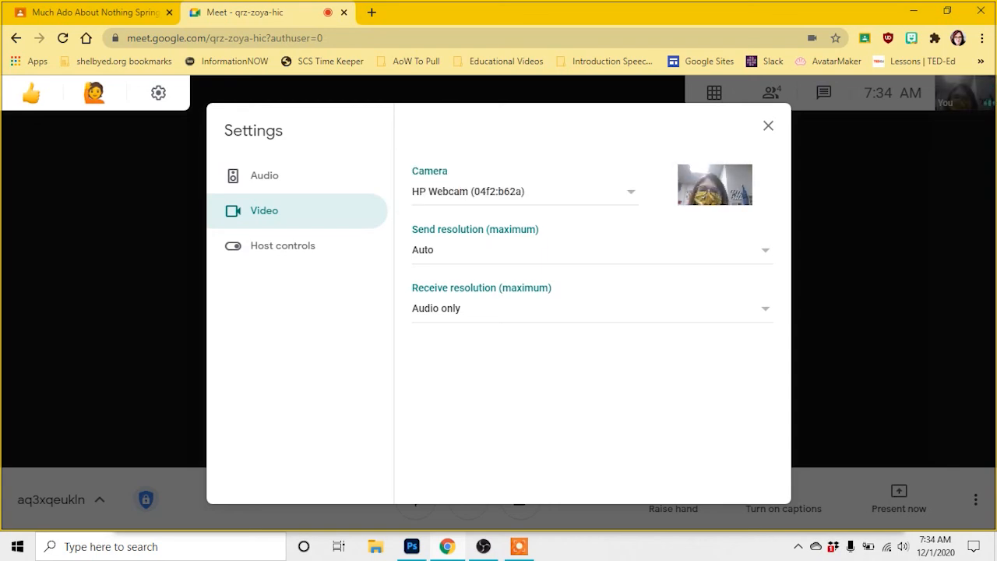
click(769, 126)
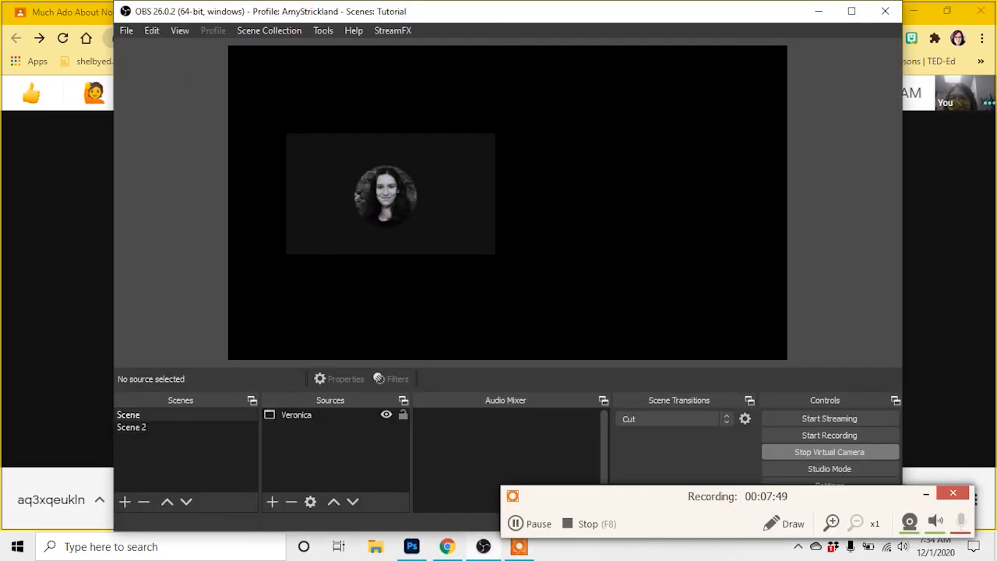
click(131, 427)
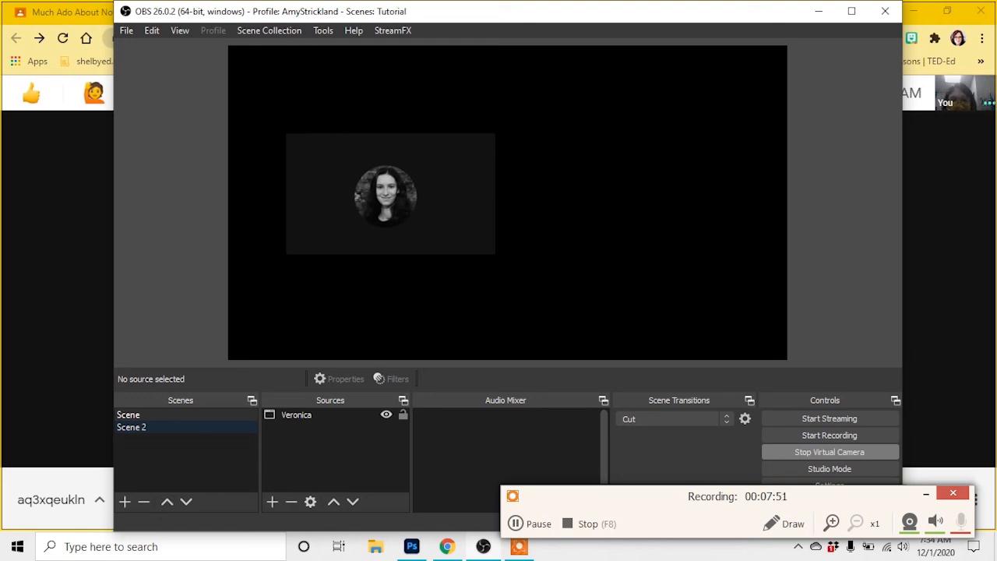